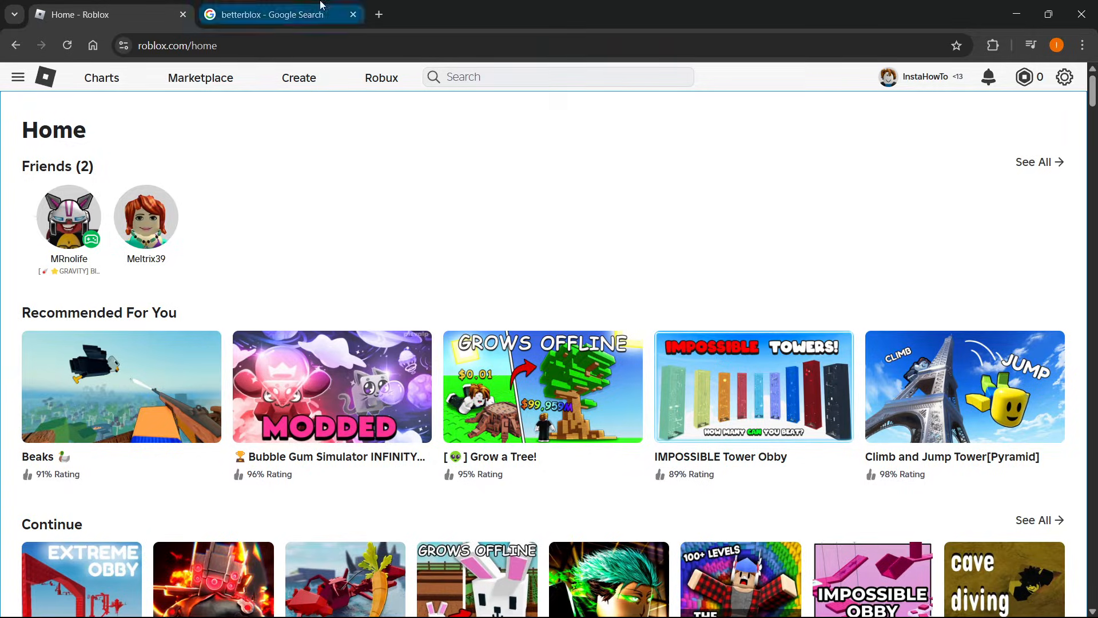
# Switch to the Google results for 'betterblox' to reach the BetterBLOX Web Store listing
pyautogui.click(273, 13)
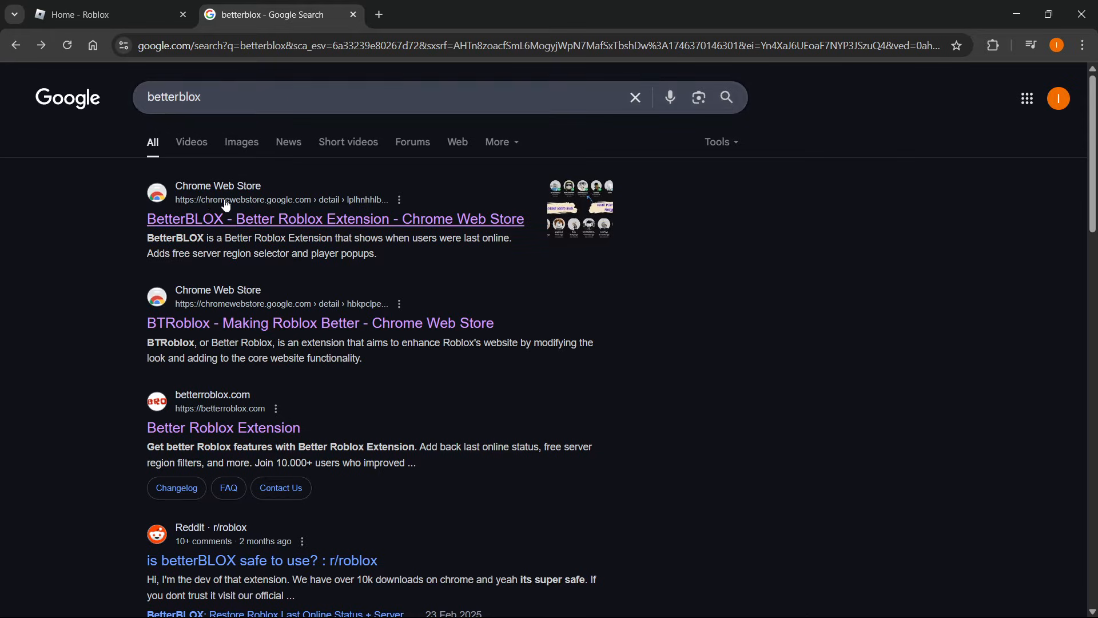
pyautogui.moveTo(146, 224)
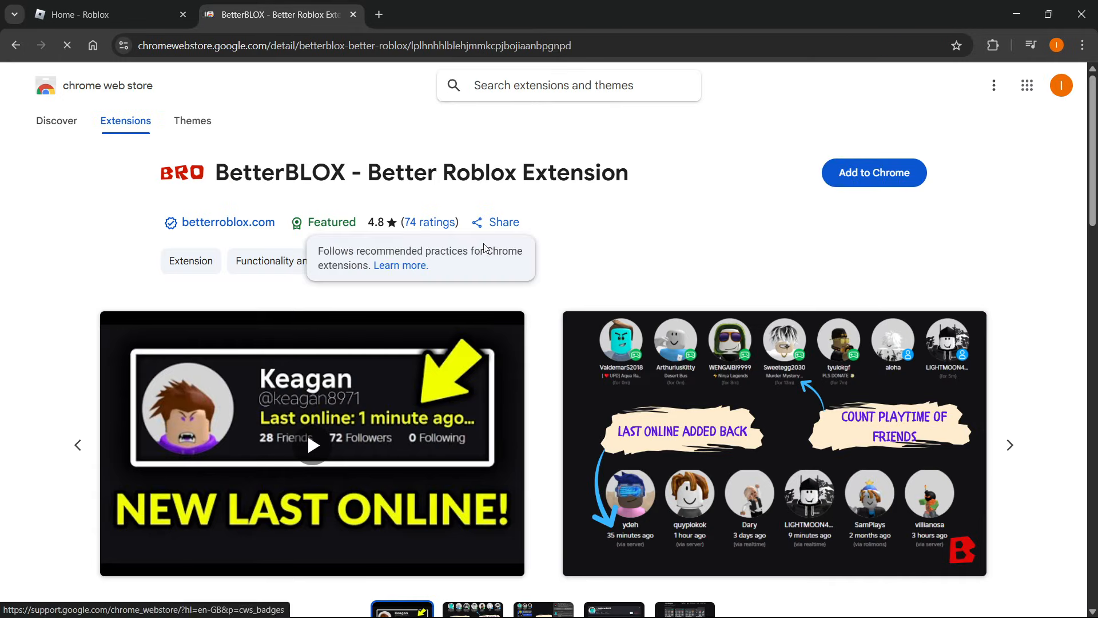
pyautogui.moveTo(604, 206)
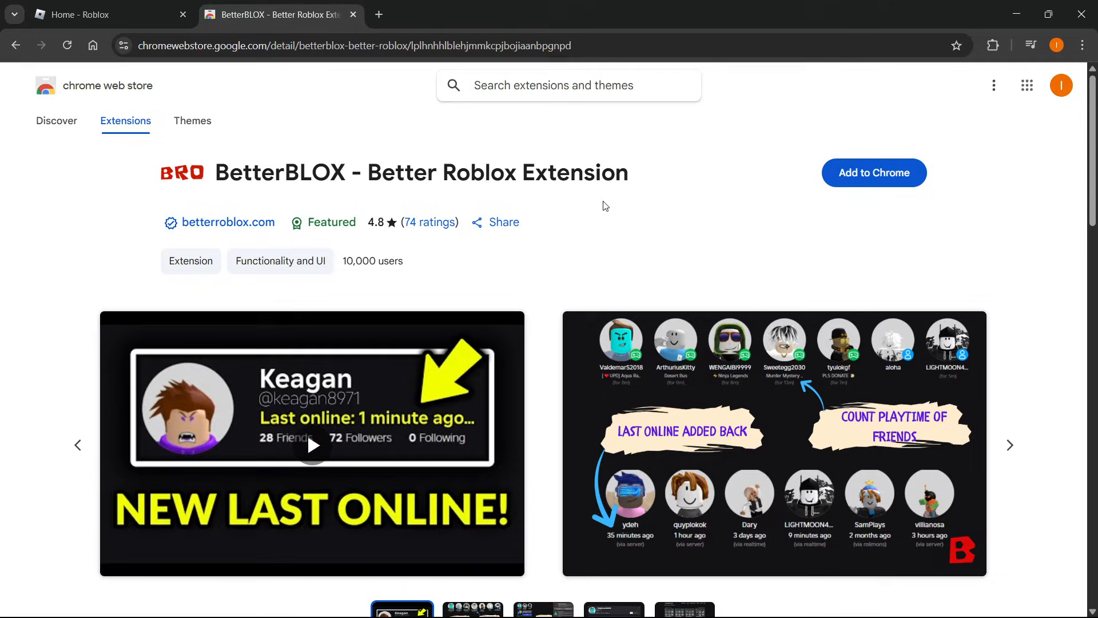
pyautogui.moveTo(415, 265)
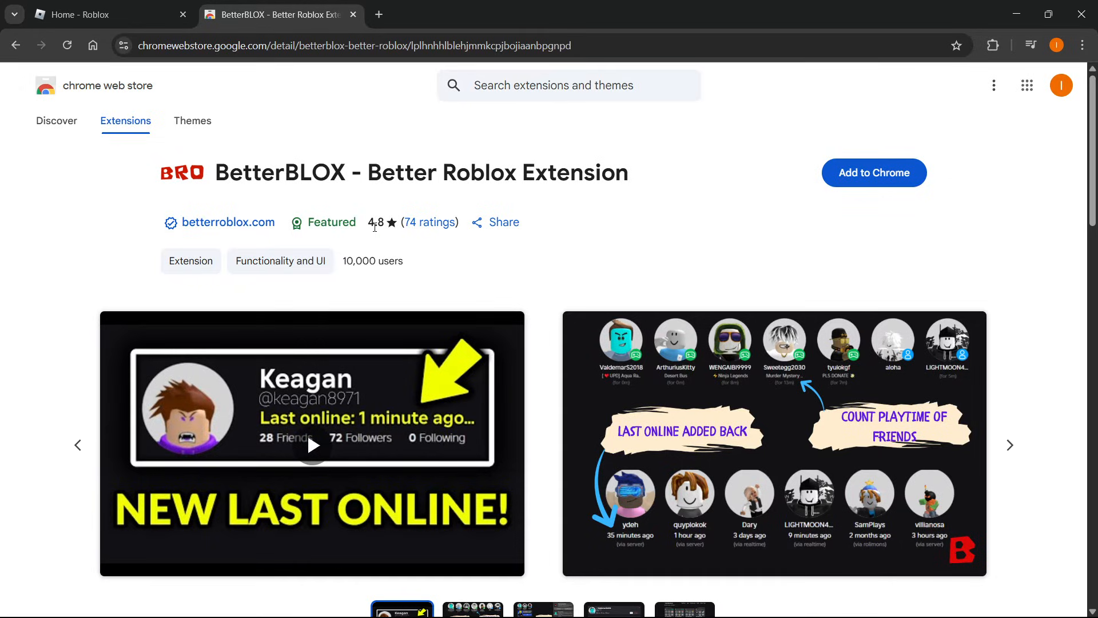
pyautogui.moveTo(873, 172)
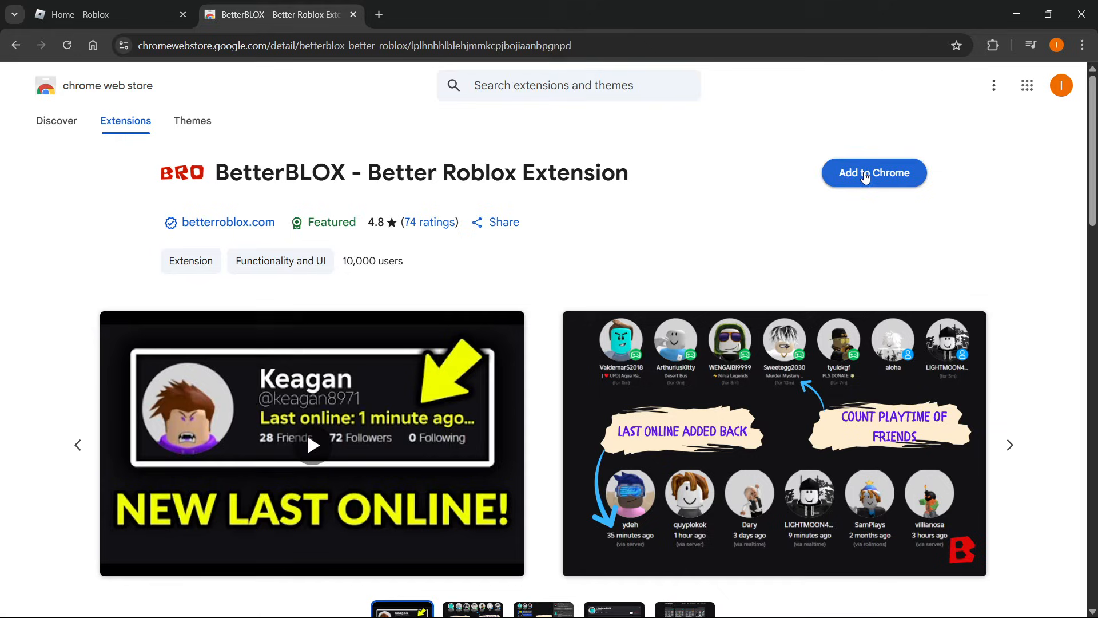
# Add the BetterBLOX extension to Chrome and return to the Roblox home tab
pyautogui.click(873, 172)
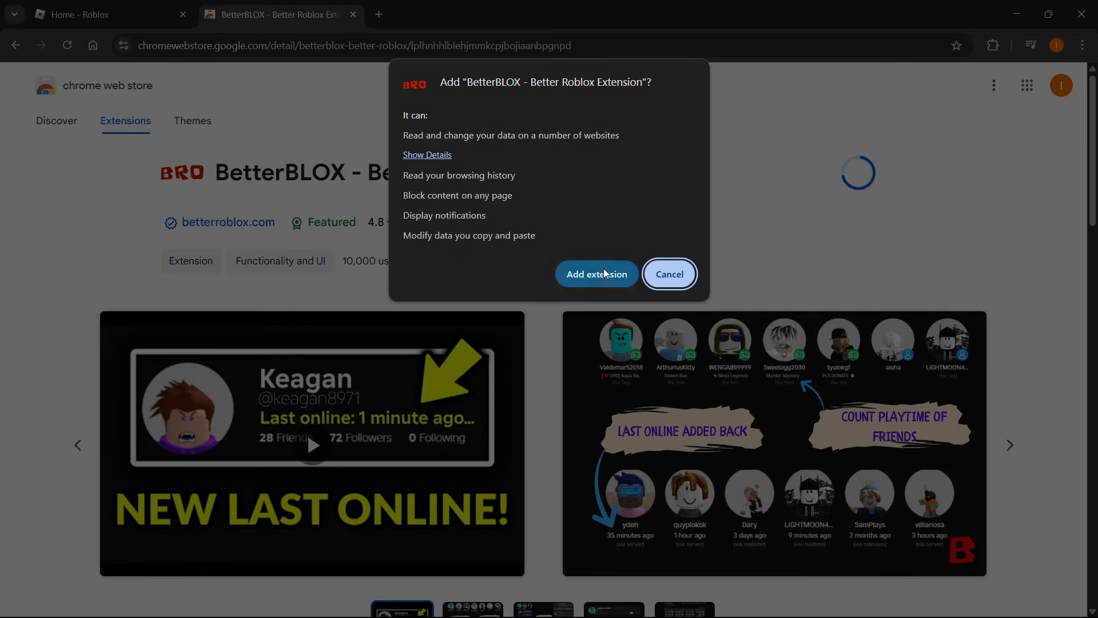
pyautogui.click(596, 274)
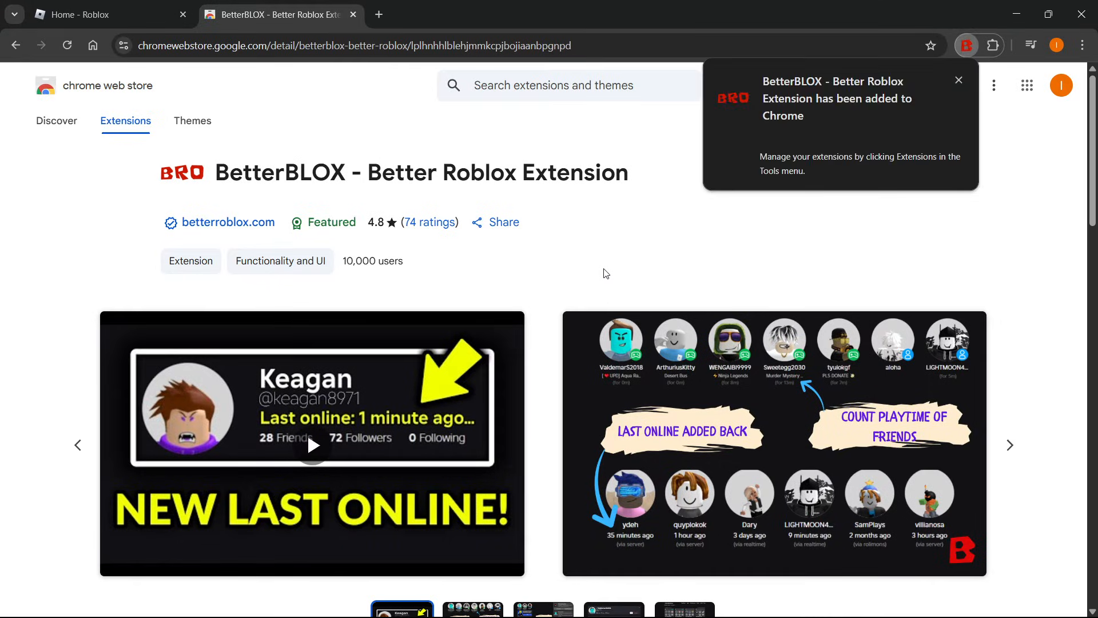
pyautogui.click(959, 80)
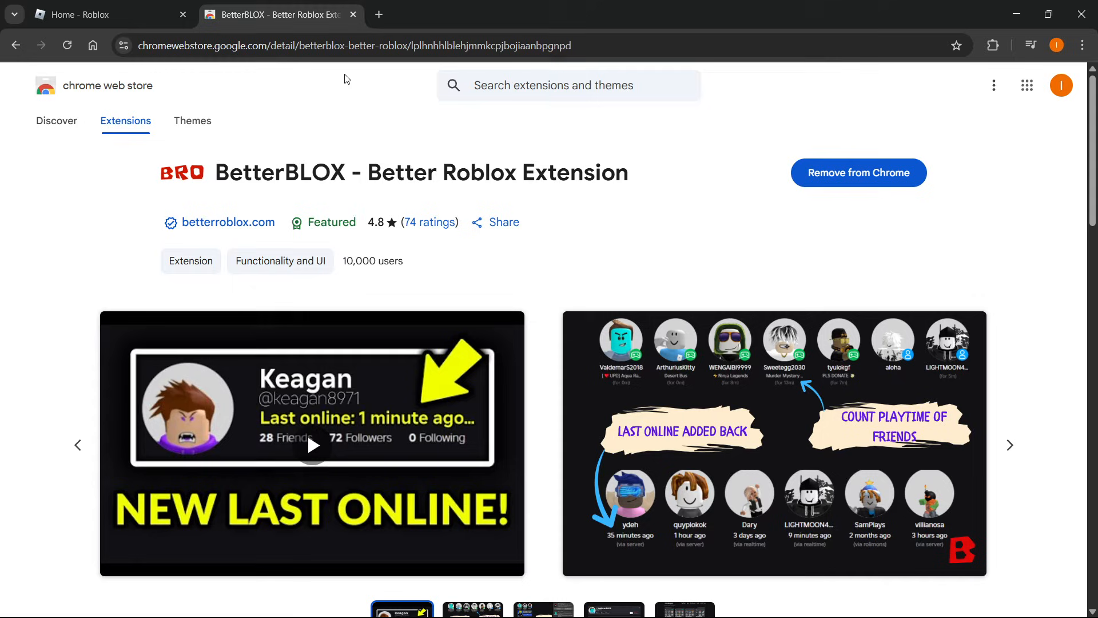
pyautogui.click(98, 14)
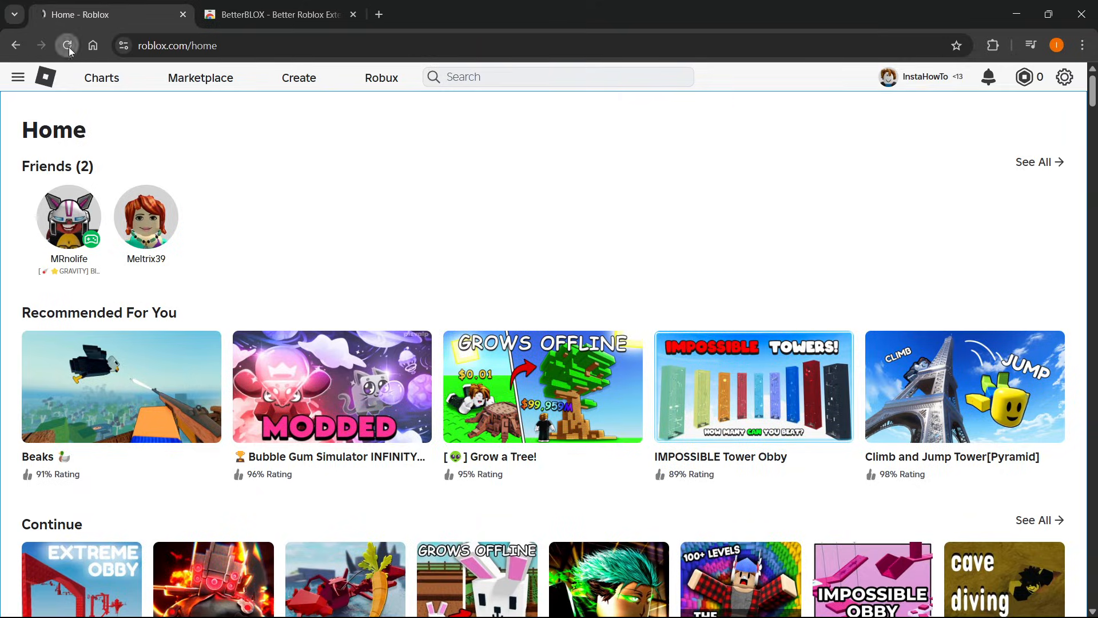
# Reload Roblox, dismiss the BetterBLOX welcome notice, and open the Grow a Garden game
pyautogui.click(67, 45)
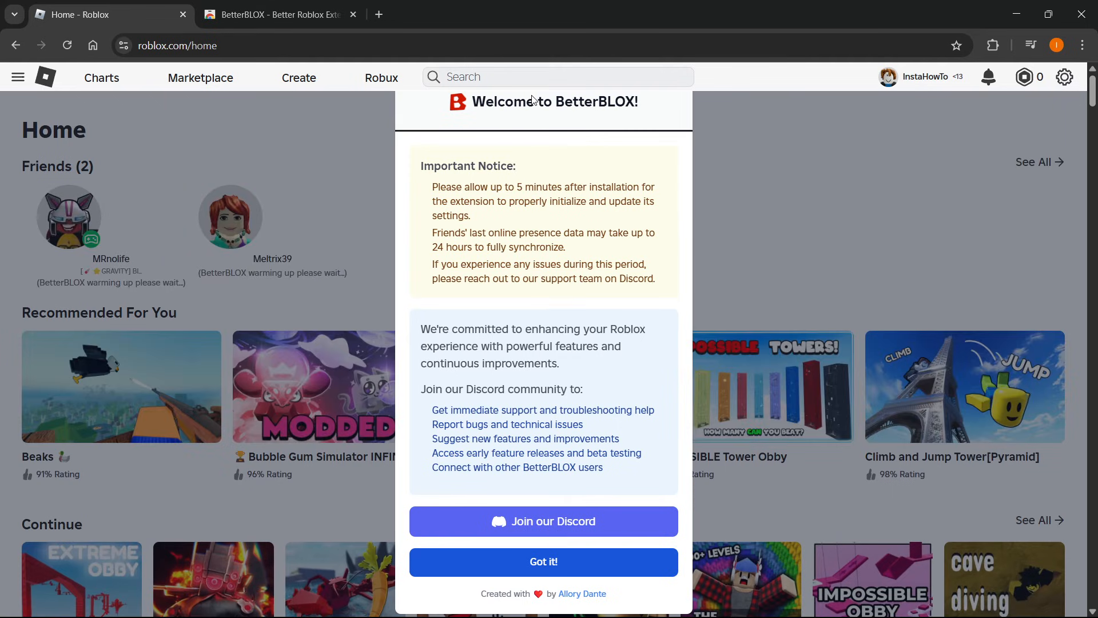
pyautogui.click(543, 561)
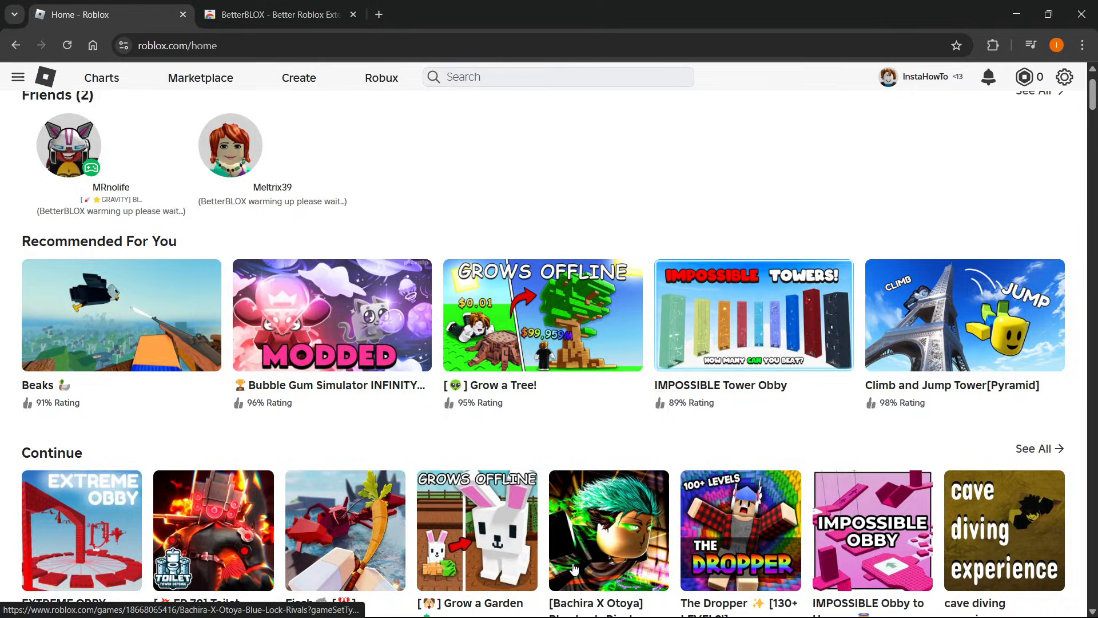
pyautogui.scroll(3)
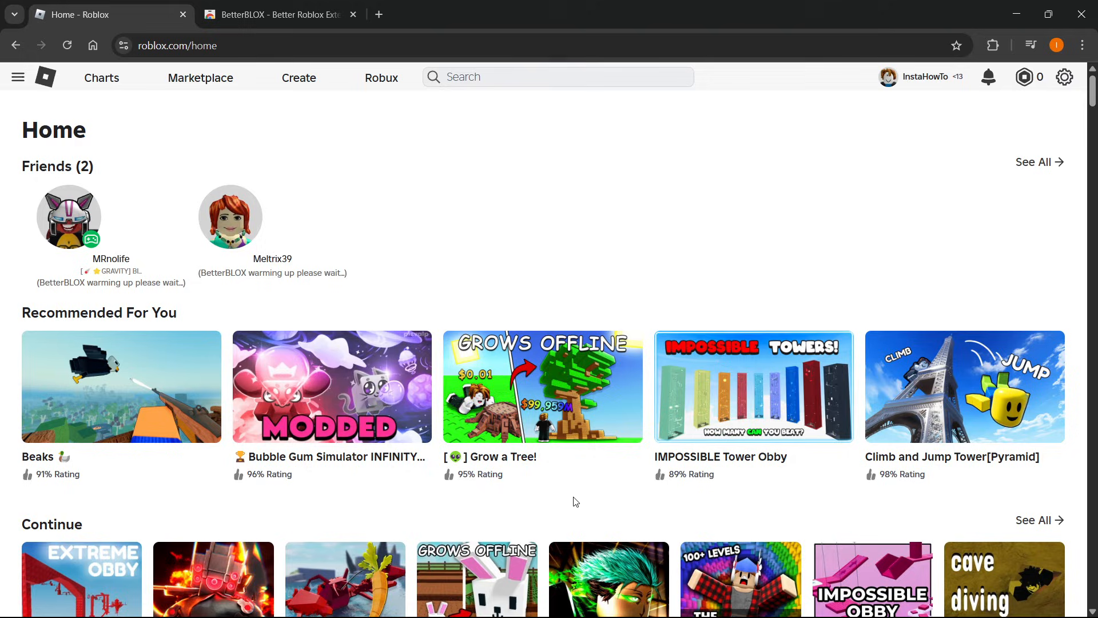
pyautogui.scroll(-3)
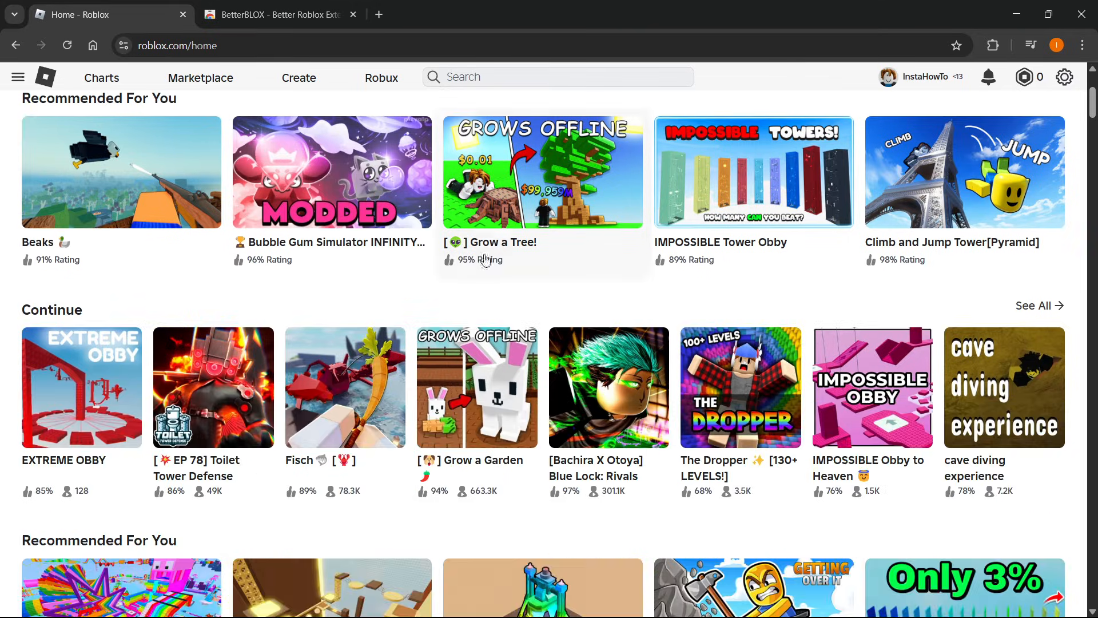
pyautogui.click(476, 387)
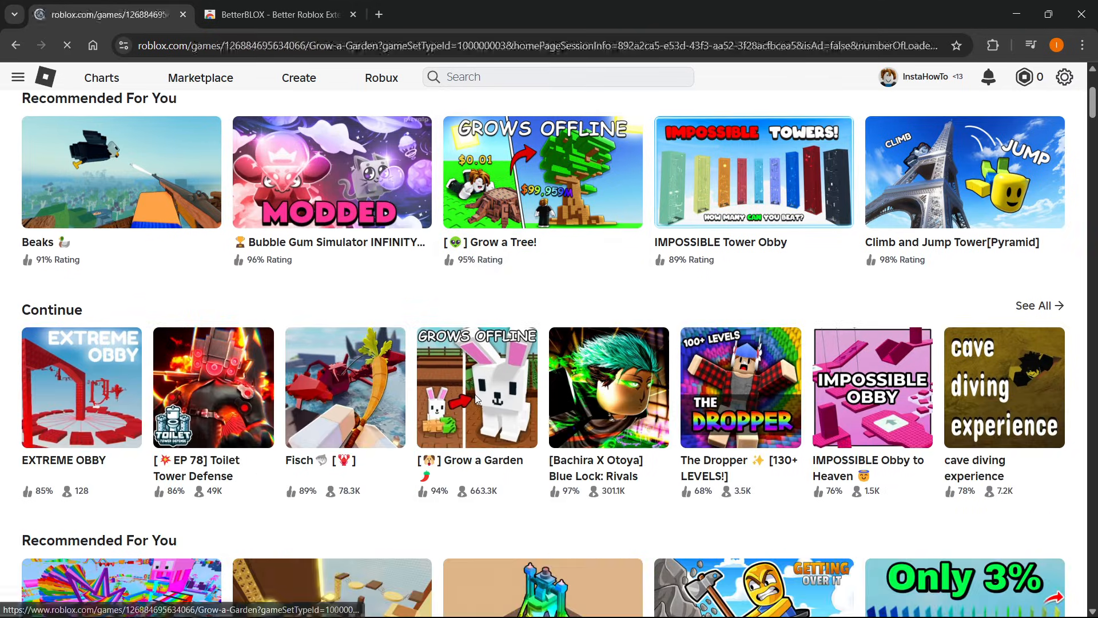
pyautogui.click(477, 387)
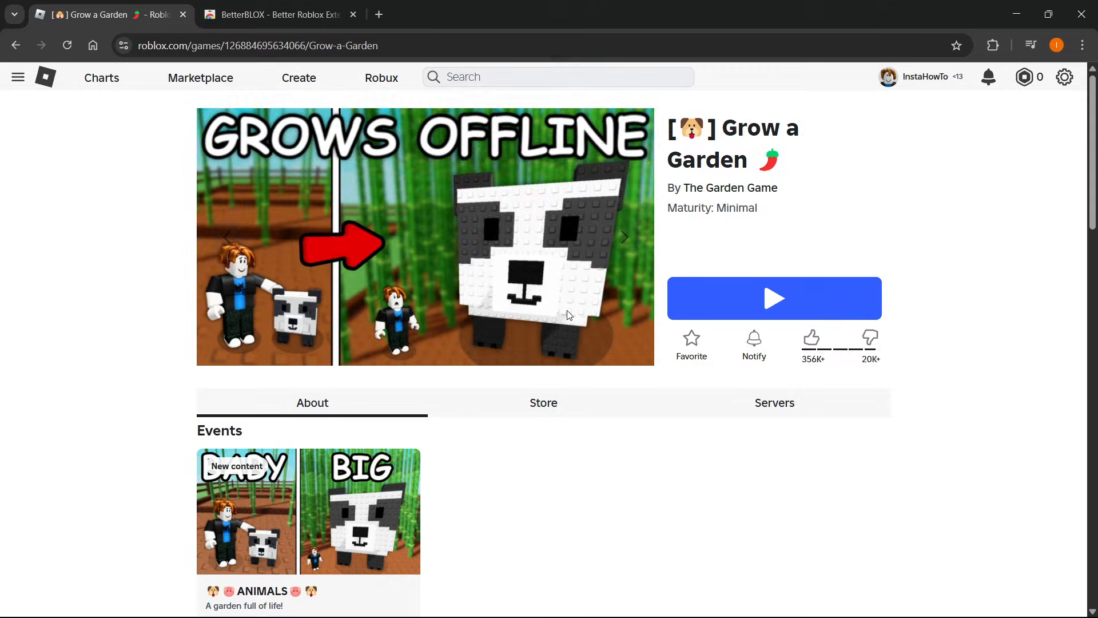
pyautogui.scroll(-3)
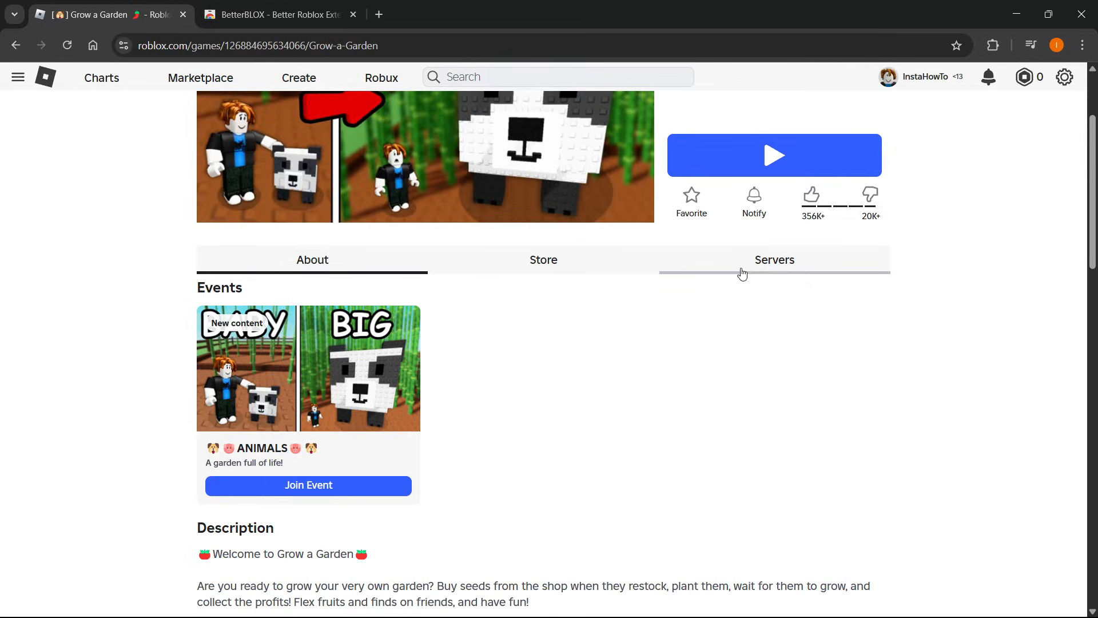
pyautogui.click(774, 259)
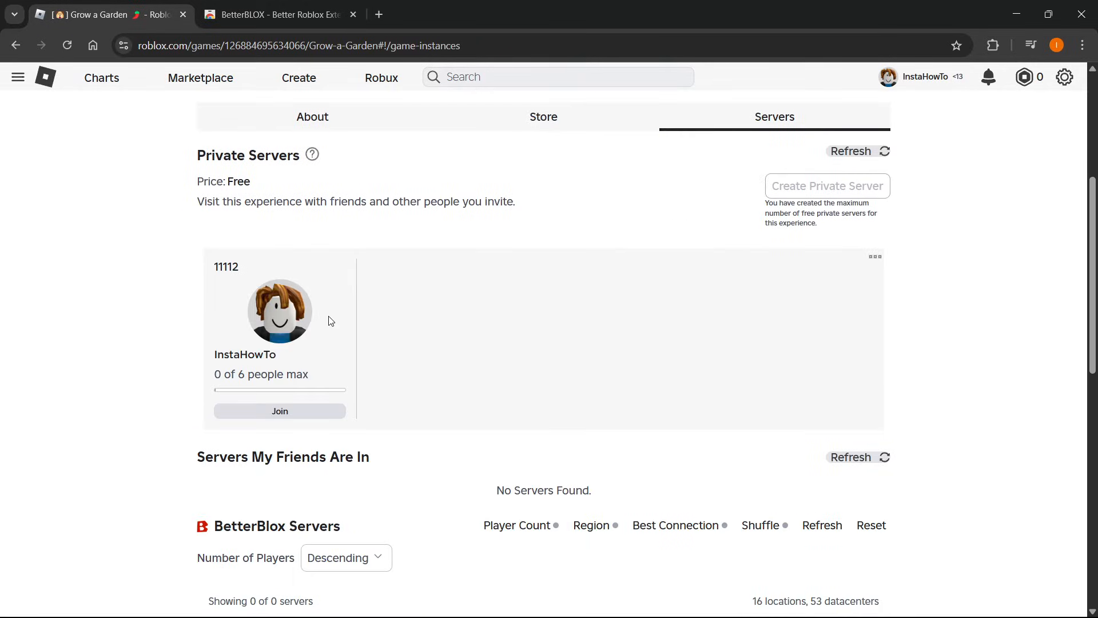
pyautogui.scroll(-3)
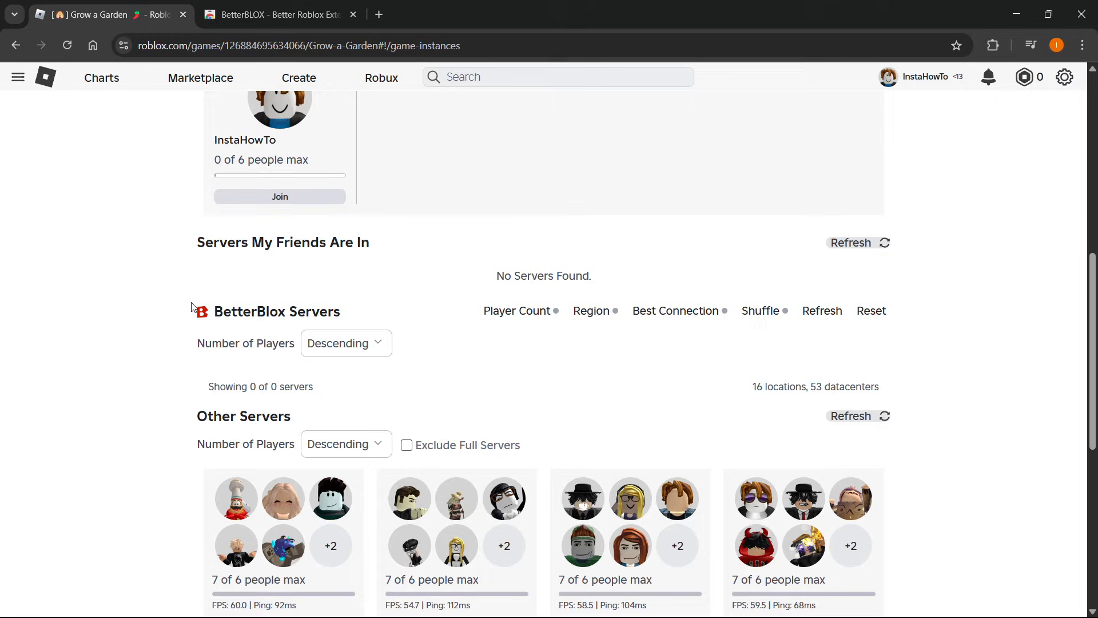
pyautogui.scroll(-3)
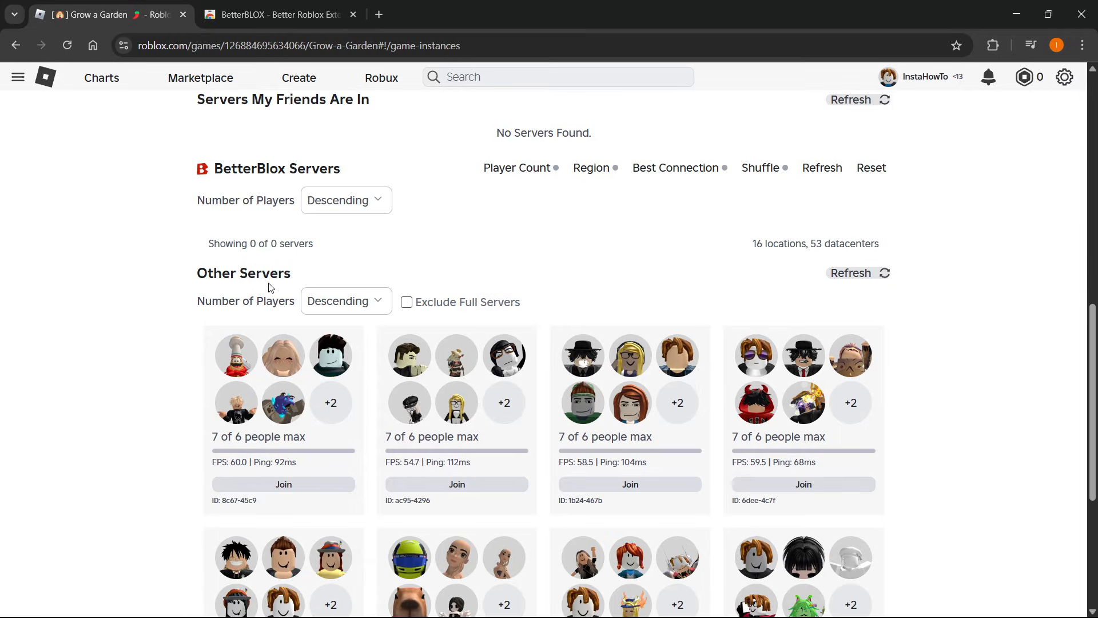
pyautogui.moveTo(407, 302)
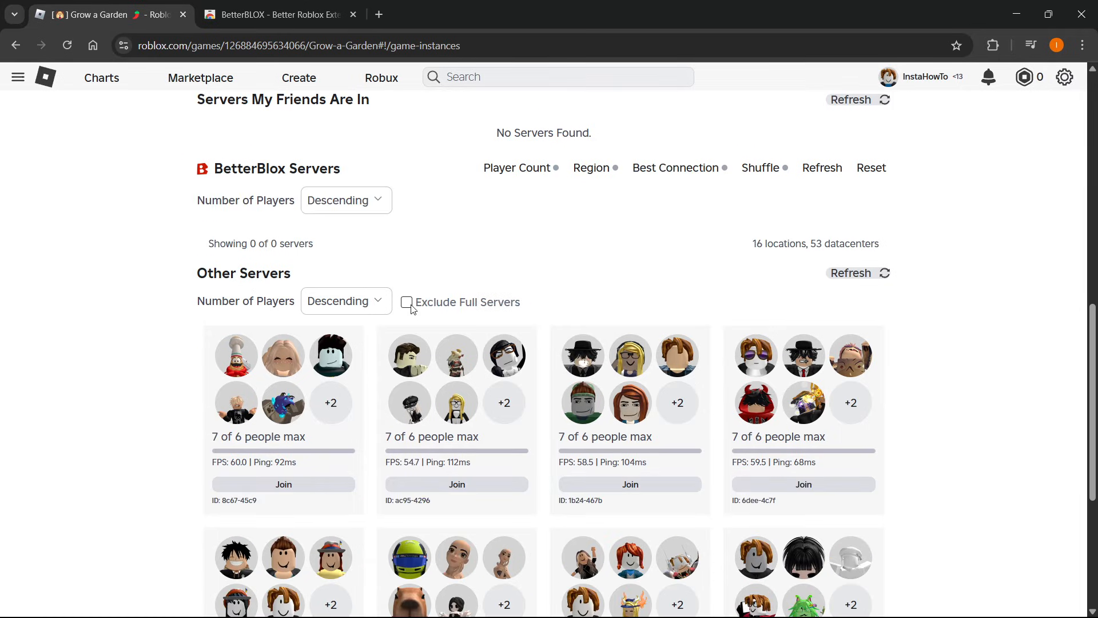
pyautogui.click(406, 302)
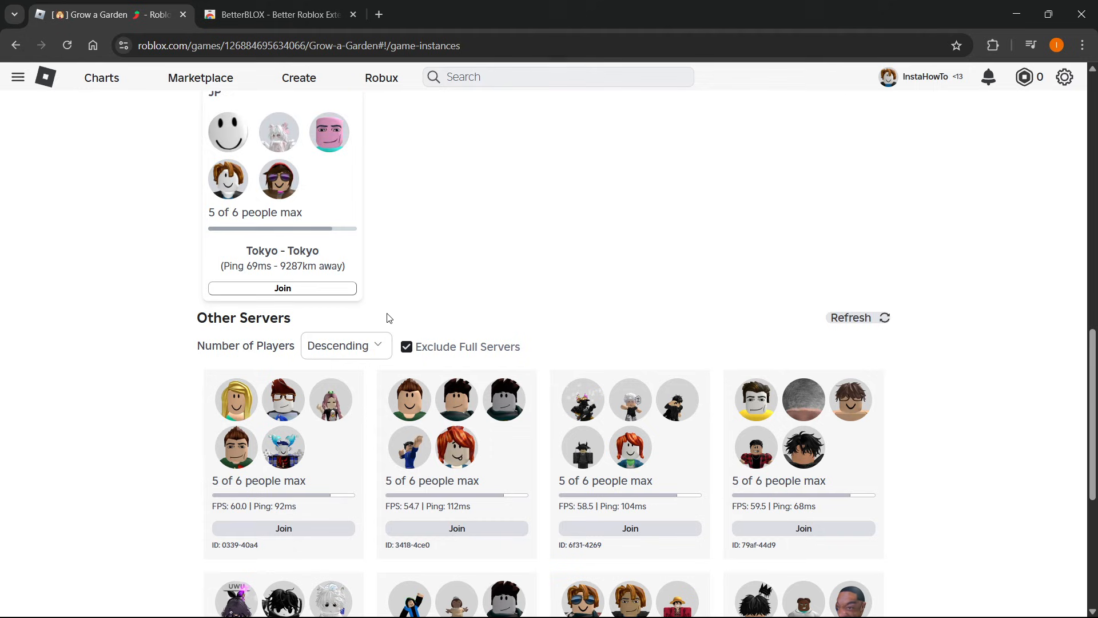
pyautogui.scroll(-3)
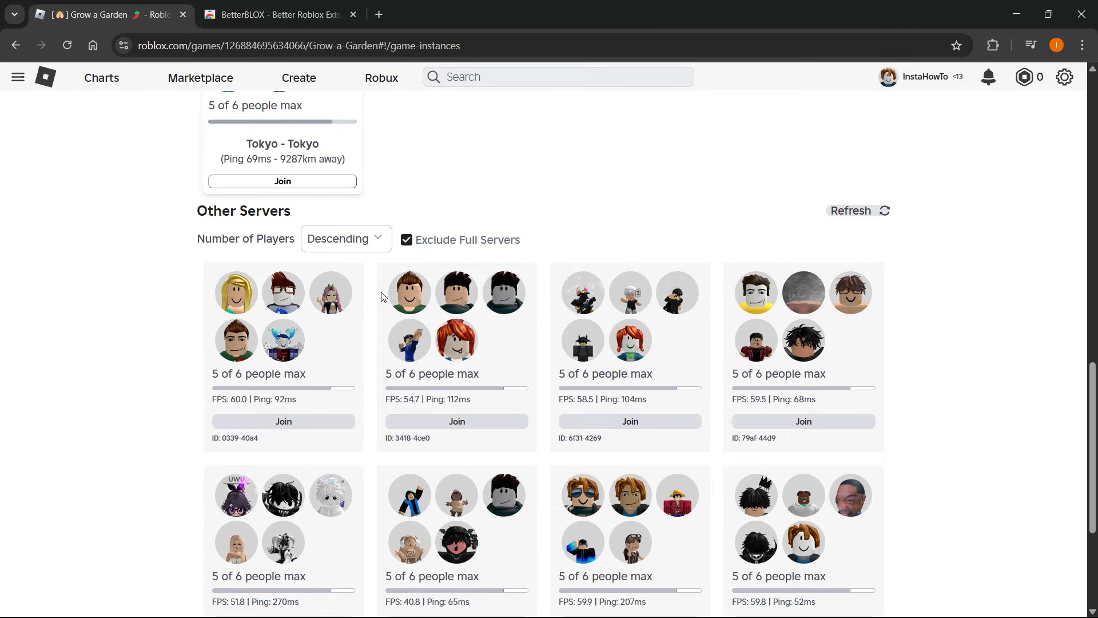
pyautogui.moveTo(417, 264)
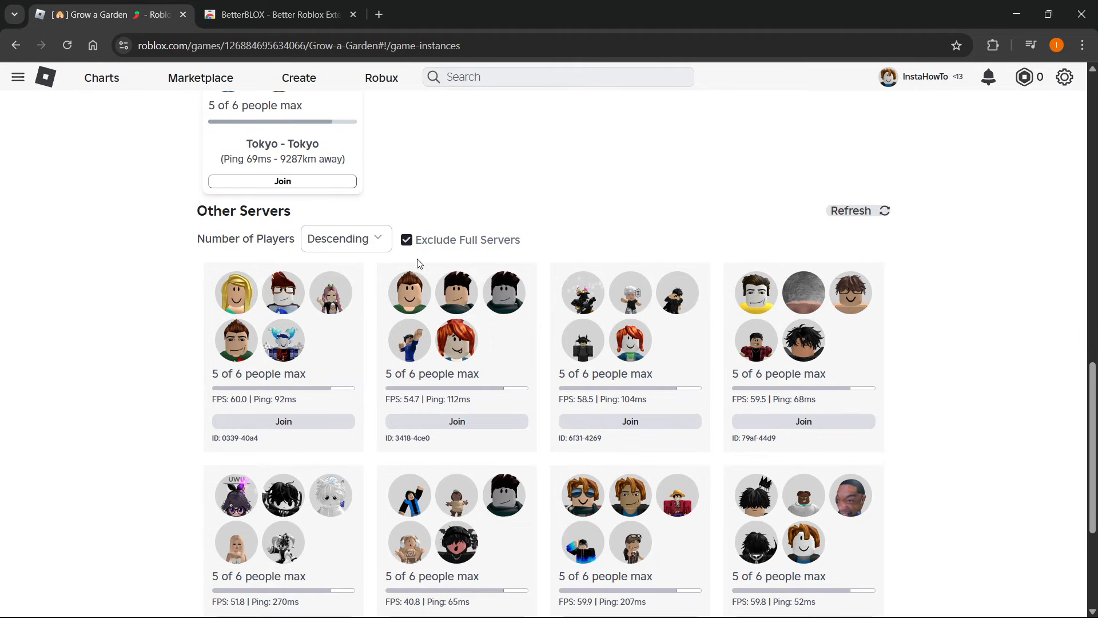
pyautogui.click(406, 239)
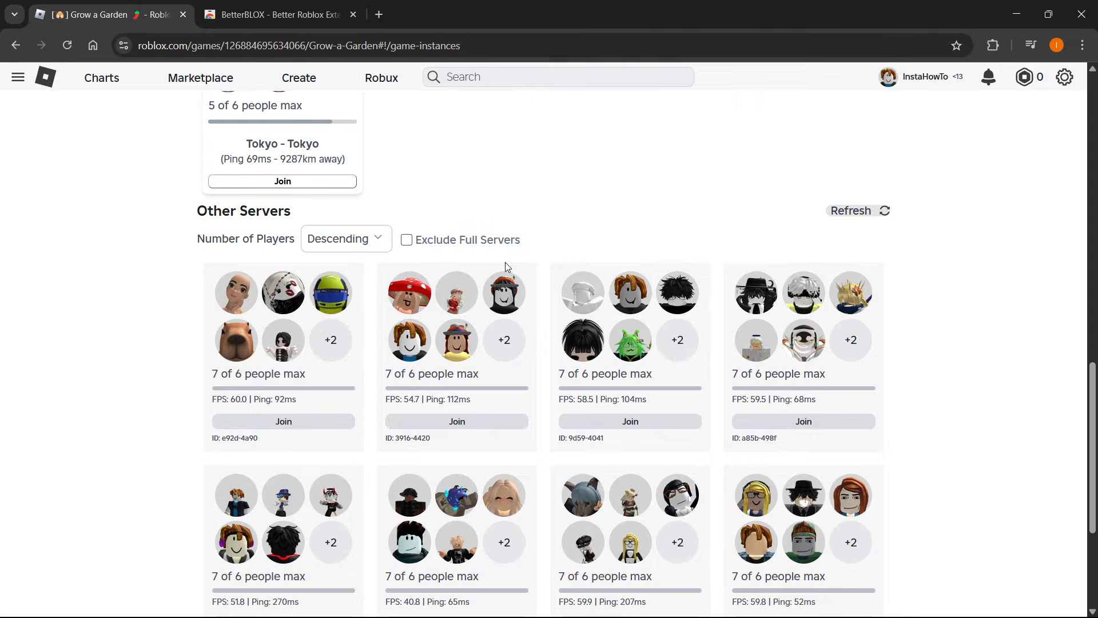
pyautogui.moveTo(721, 224)
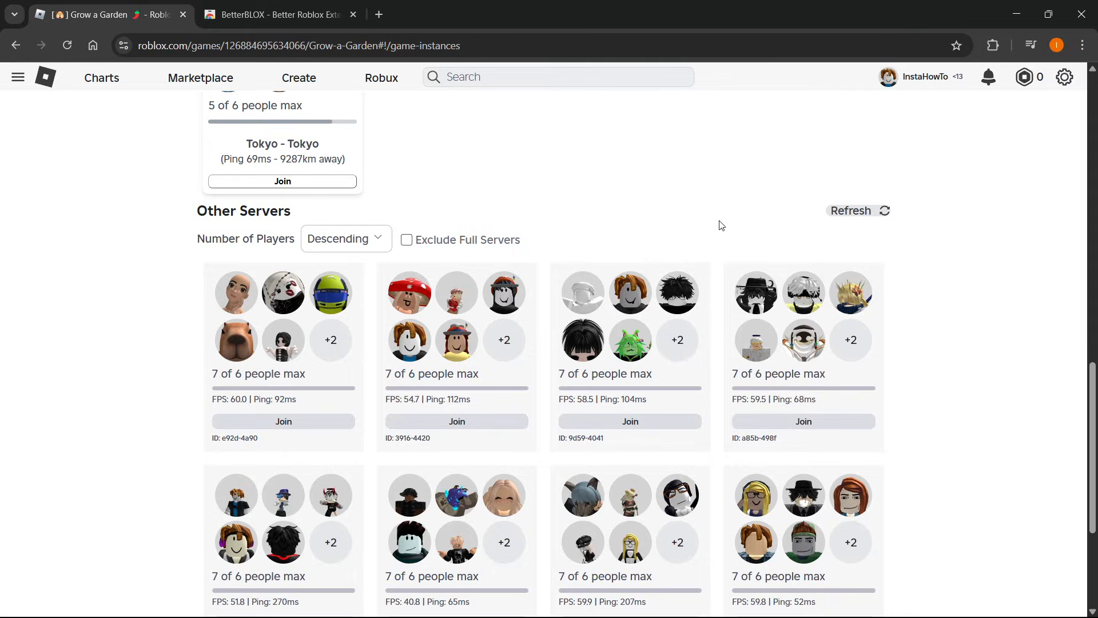
pyautogui.scroll(3)
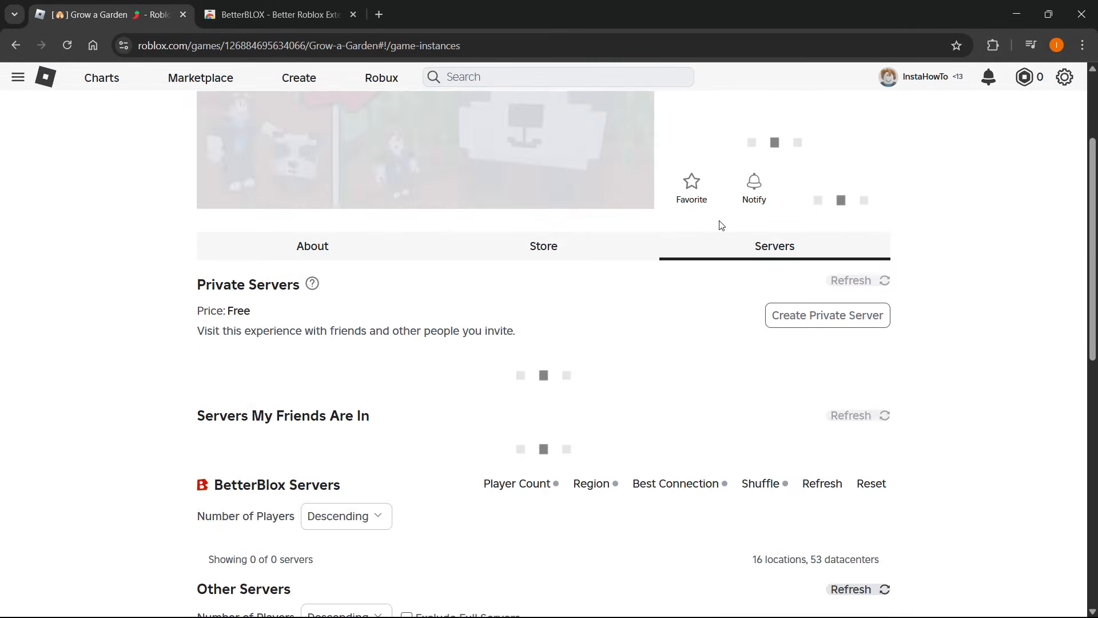
# Scroll through the 8 of 44 BetterBlox servers with their regions and ping
pyautogui.scroll(-3)
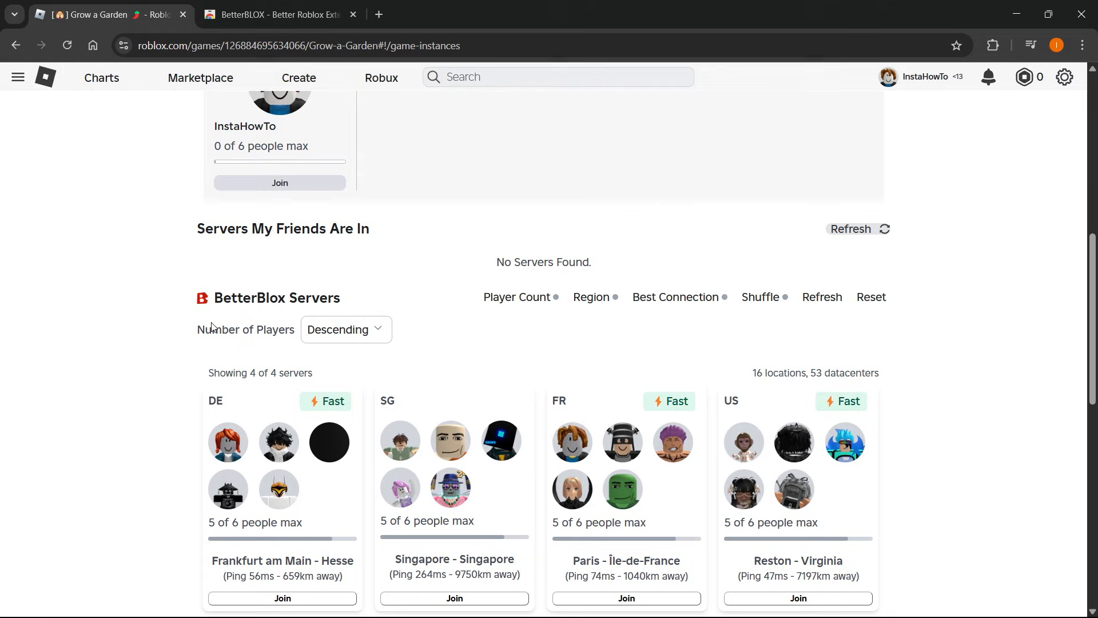
pyautogui.scroll(-3)
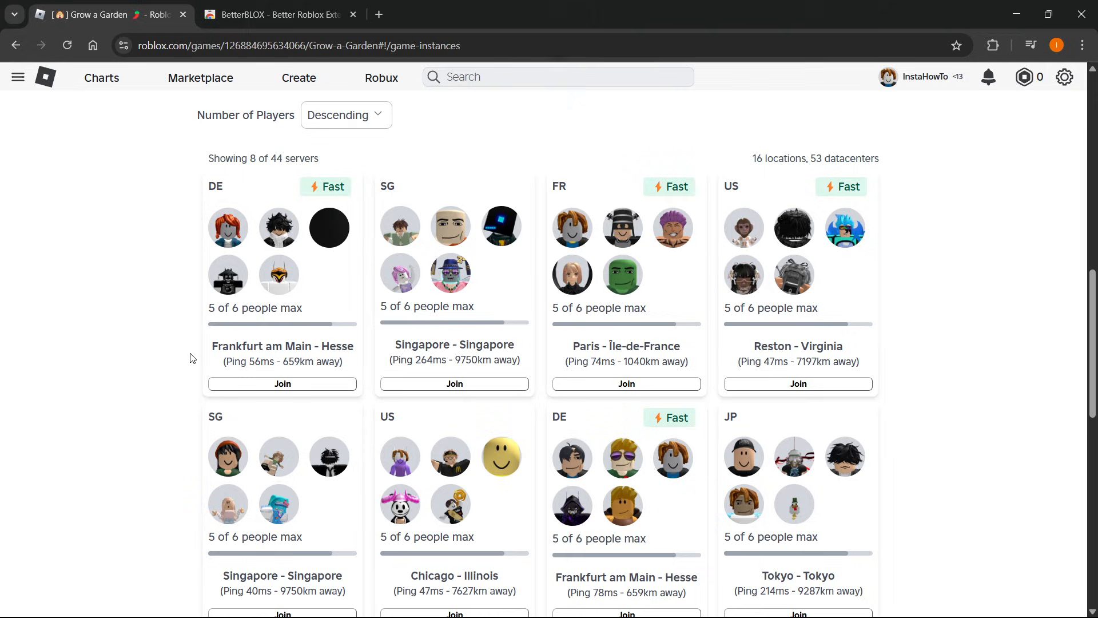
pyautogui.moveTo(707, 352)
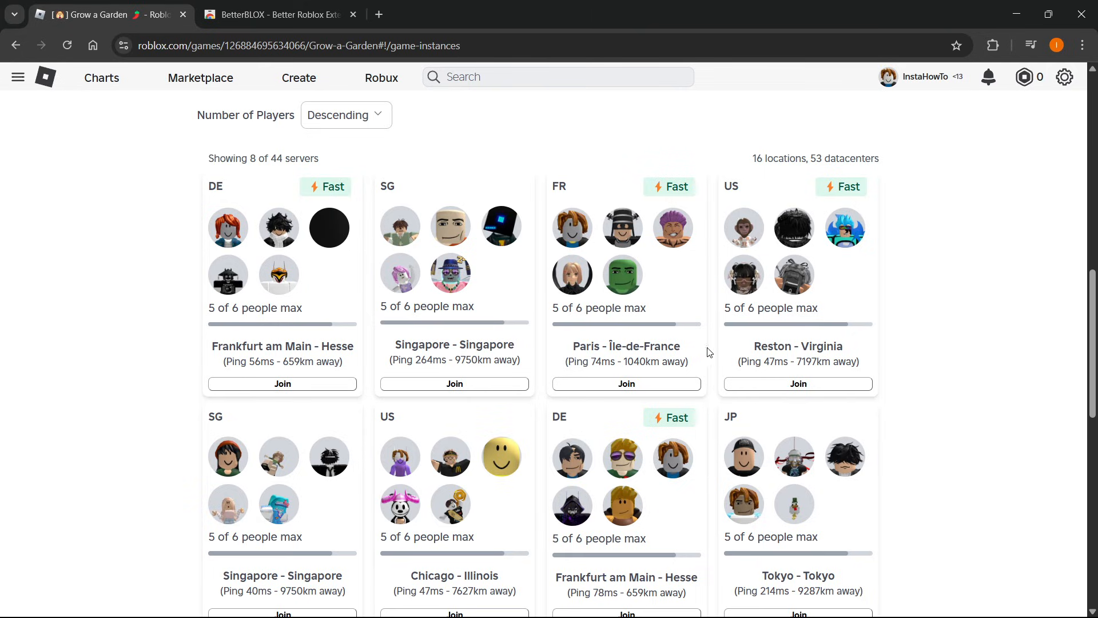
pyautogui.scroll(-3)
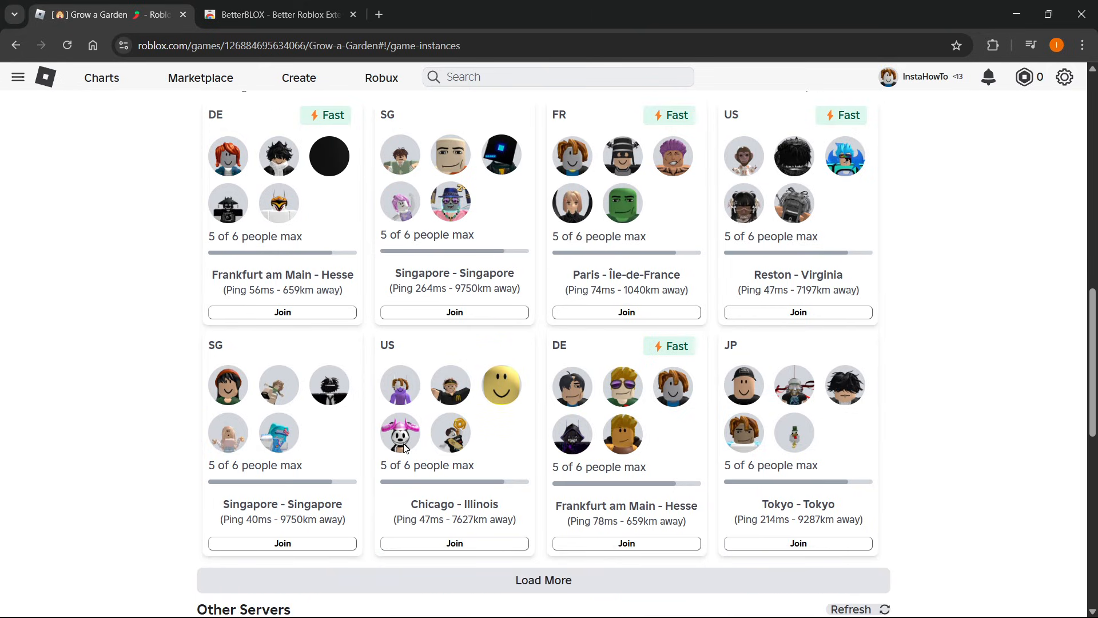
pyautogui.scroll(-3)
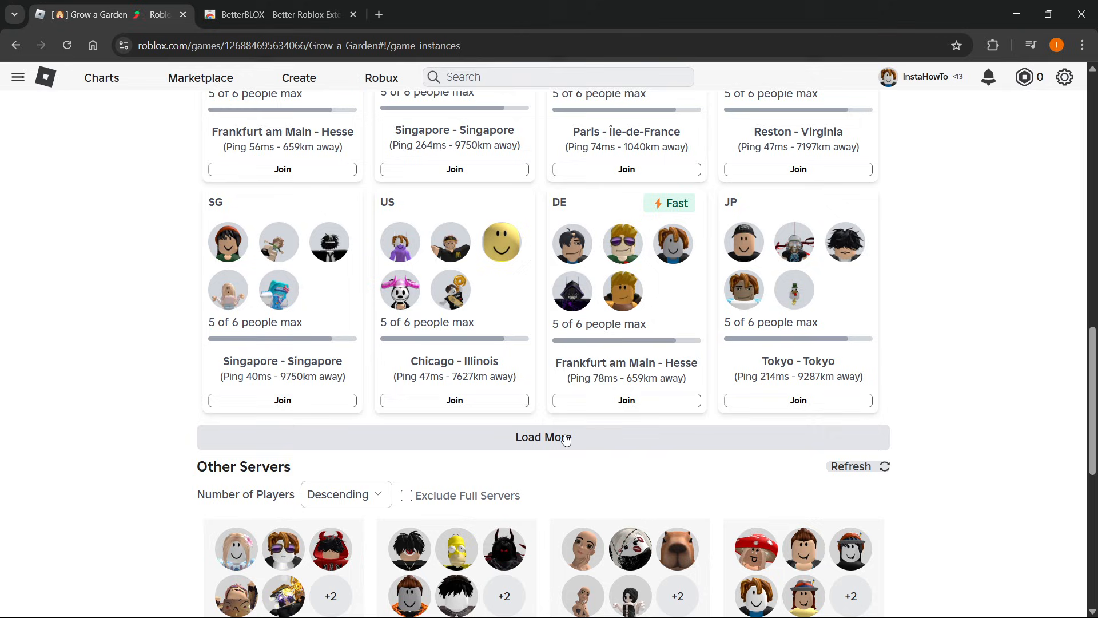
pyautogui.moveTo(572, 432)
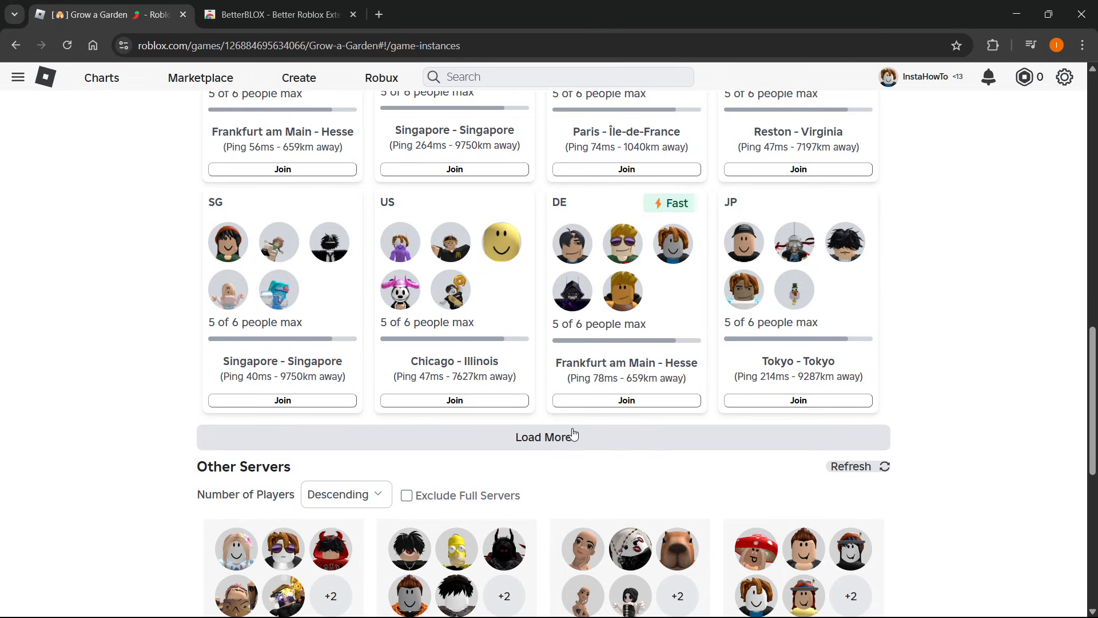
pyautogui.scroll(3)
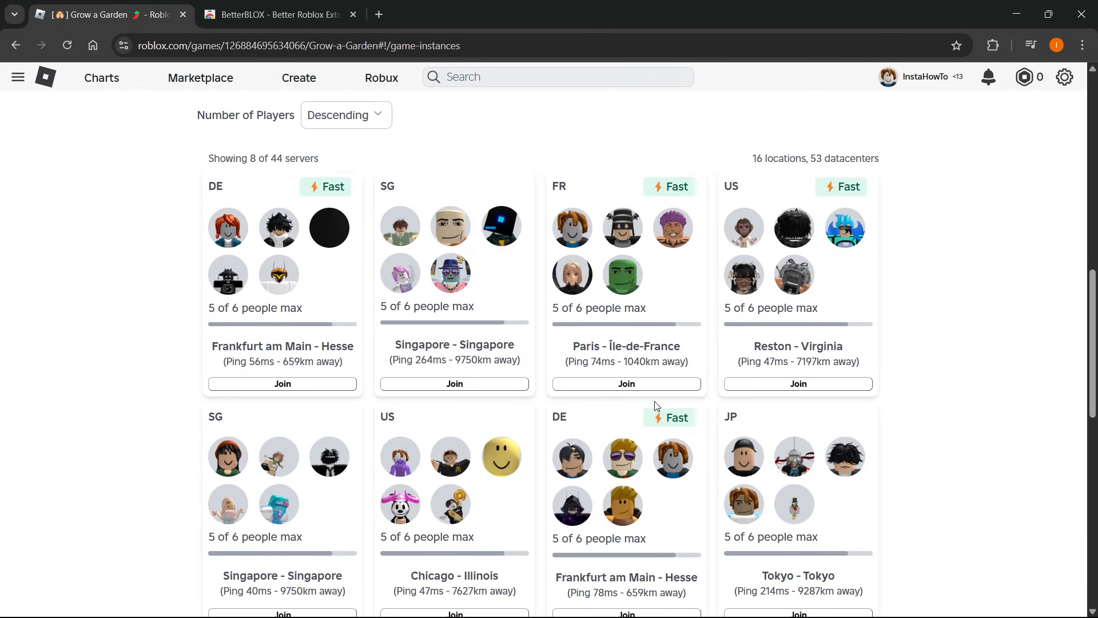
pyautogui.moveTo(830, 292)
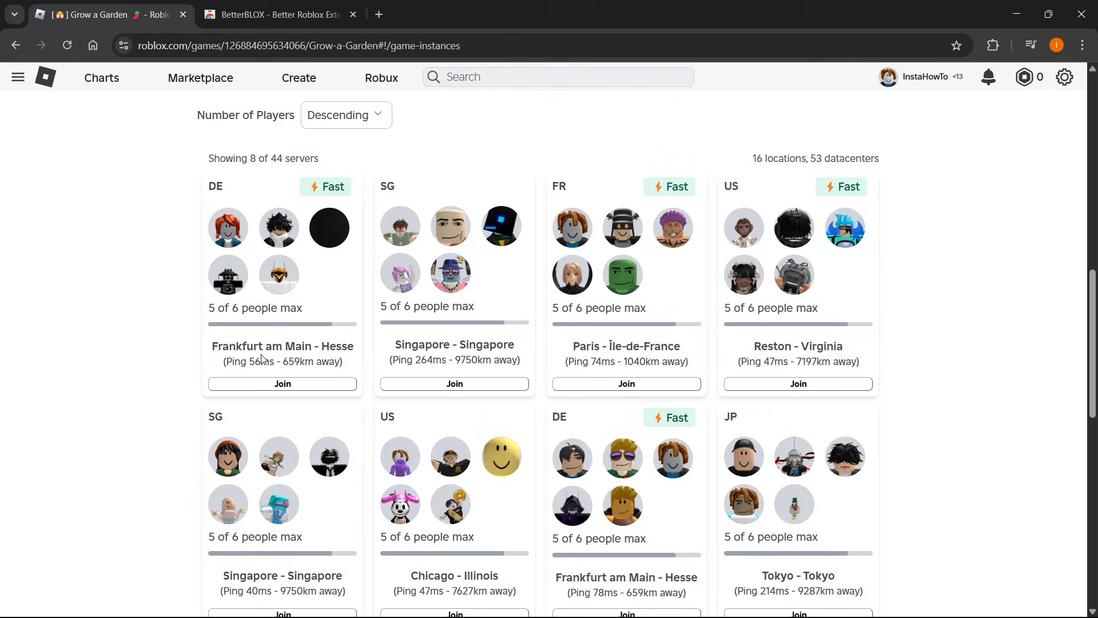
pyautogui.moveTo(599, 347)
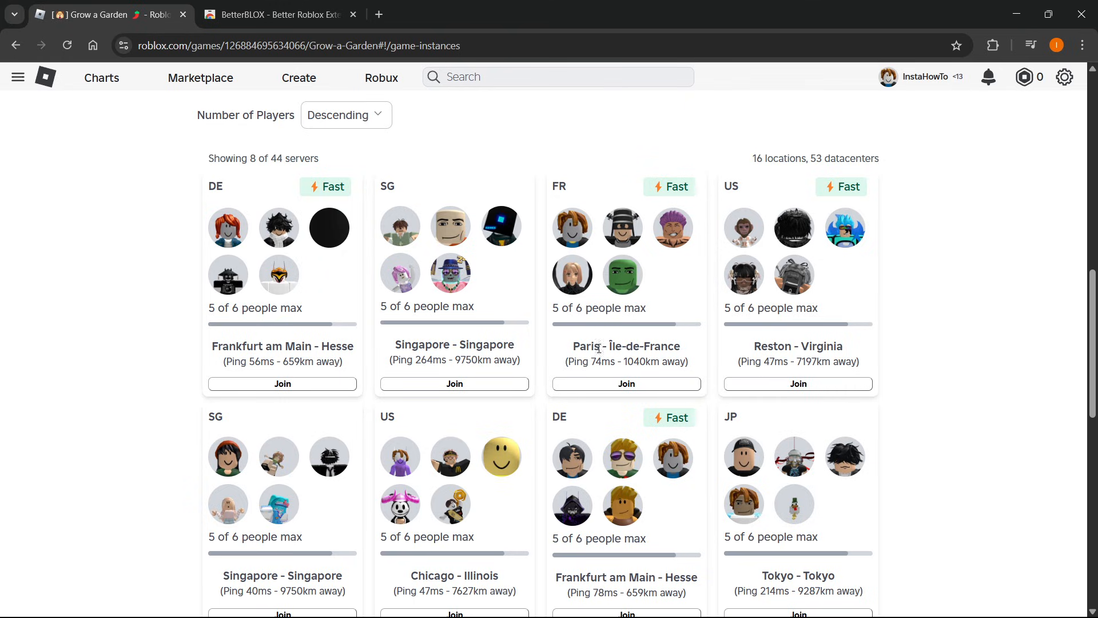
pyautogui.scroll(3)
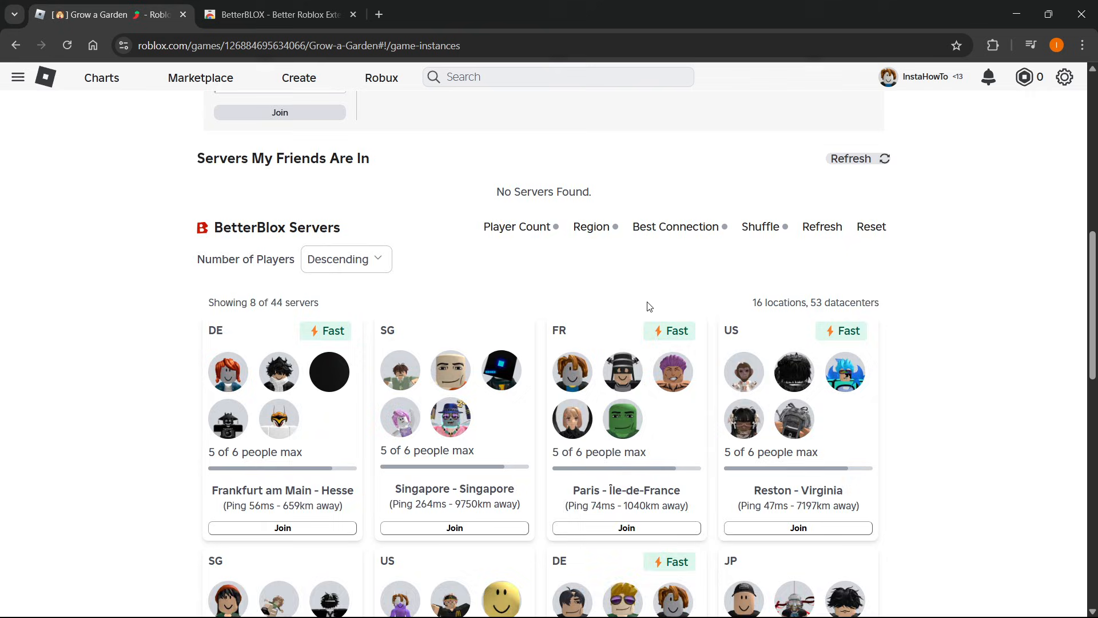
pyautogui.scroll(3)
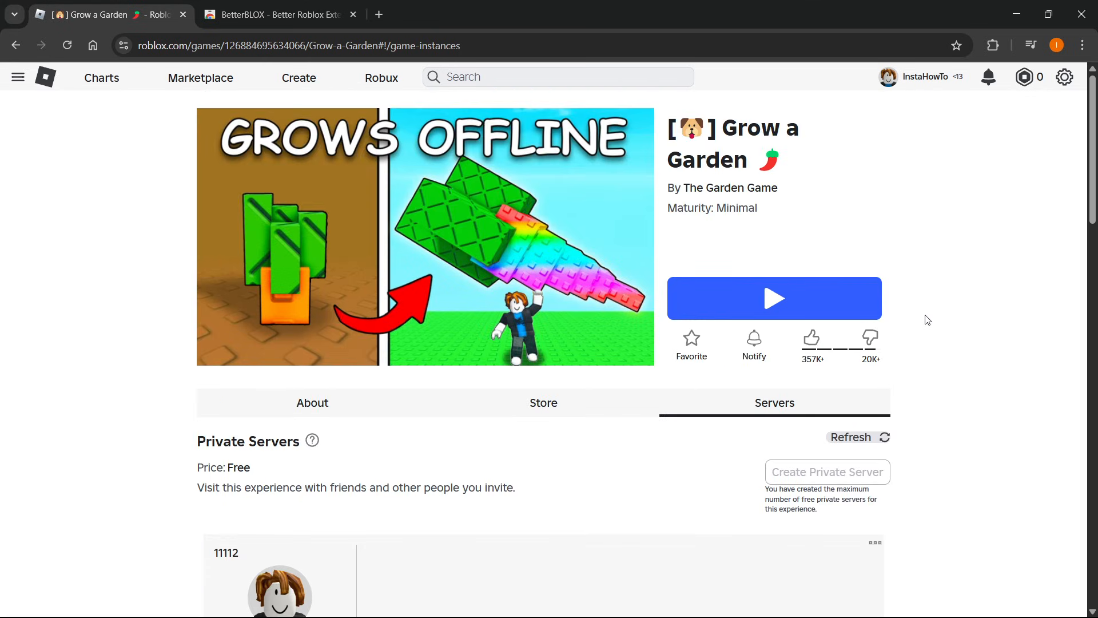